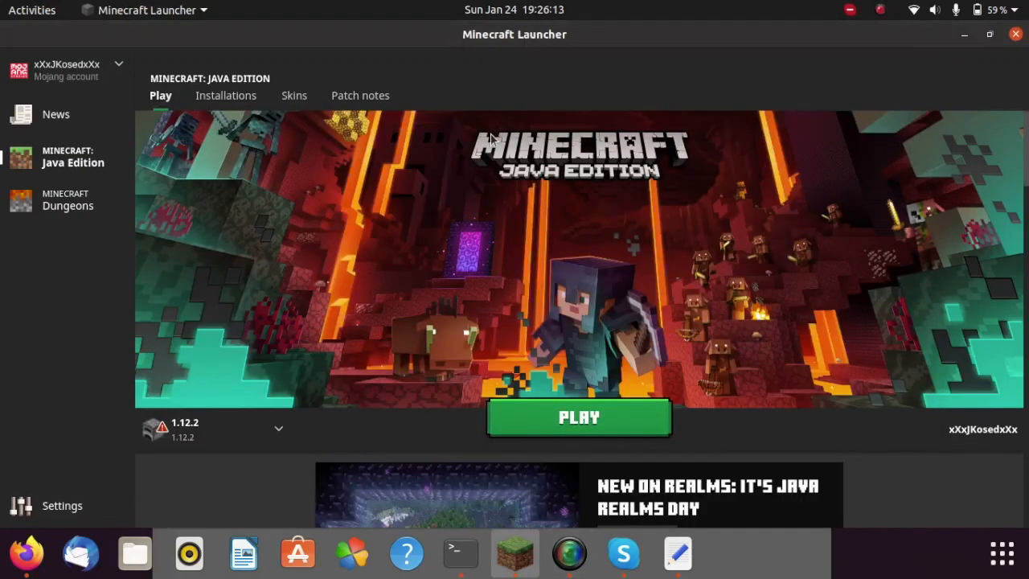
pyautogui.moveTo(163, 426)
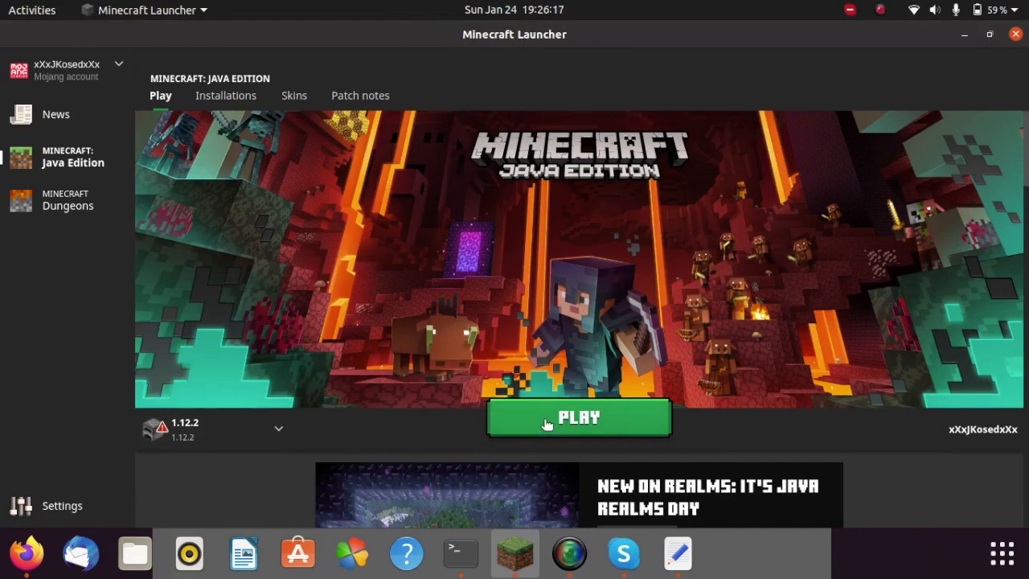
# Launch the 1.12.2 installation, which ends in a Game crashed error.
pyautogui.click(578, 417)
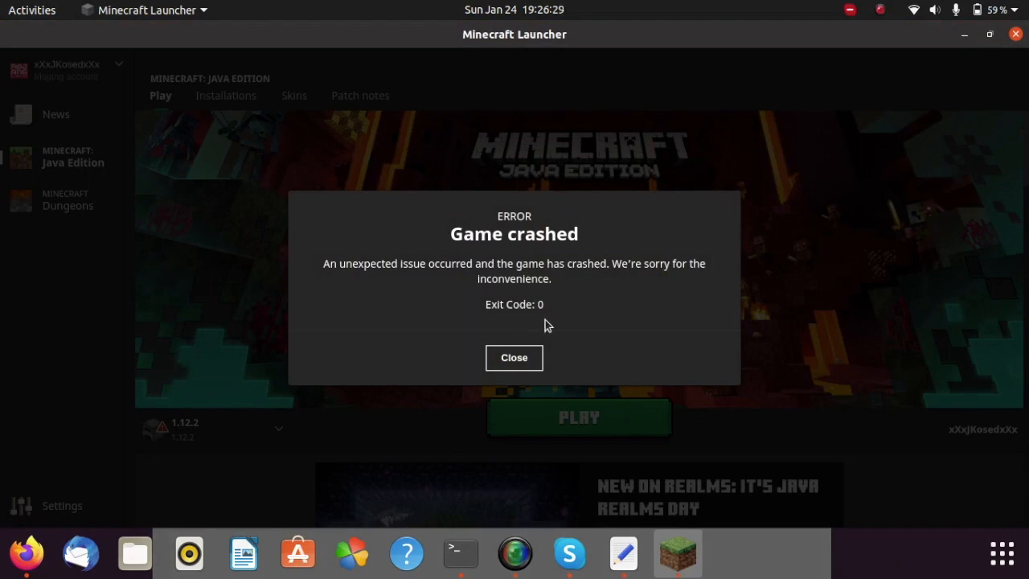
# Close the Game crashed error dialog.
pyautogui.click(513, 356)
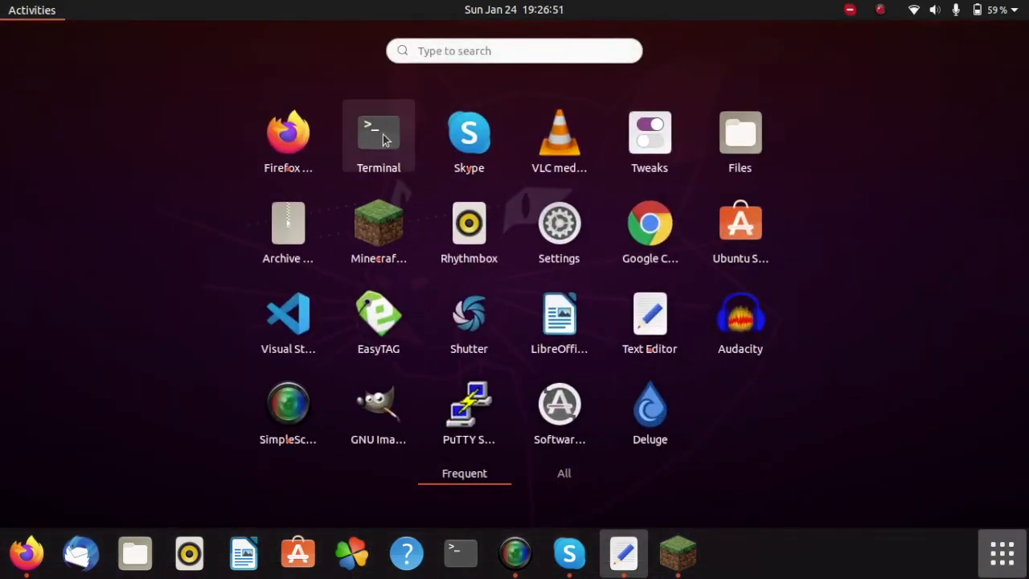
# Open Terminal to install openjdk-8-jdk, which is already the newest version.
pyautogui.click(377, 133)
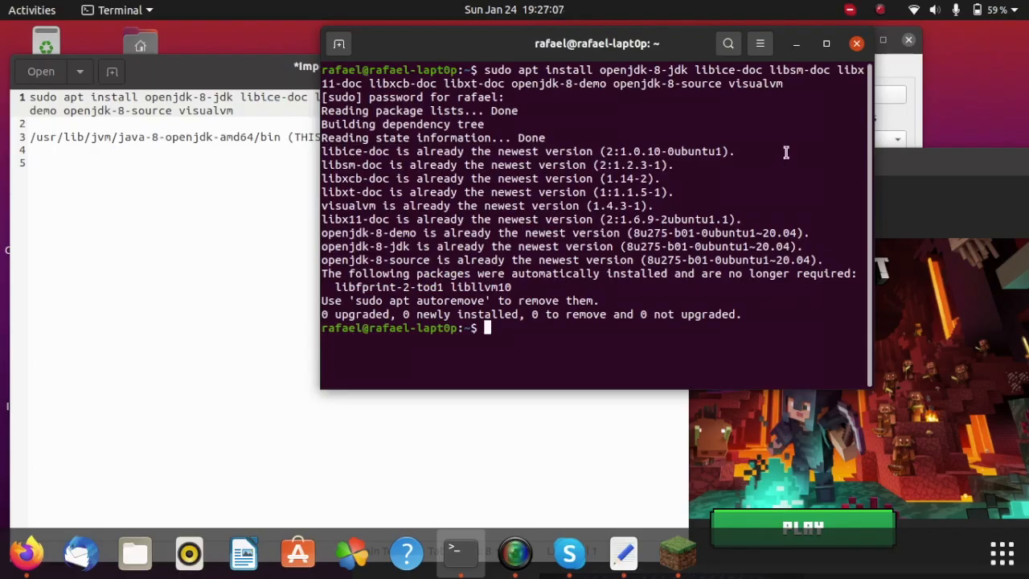
pyautogui.moveTo(619, 233)
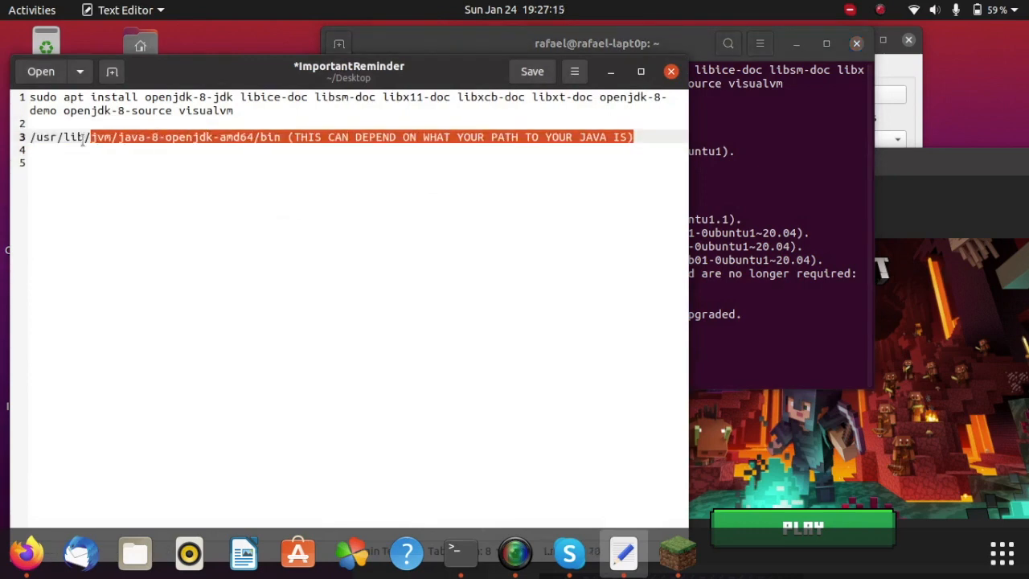
# Bring the Minecraft Launcher window back in front after checking the Java 8 path.
pyautogui.click(286, 136)
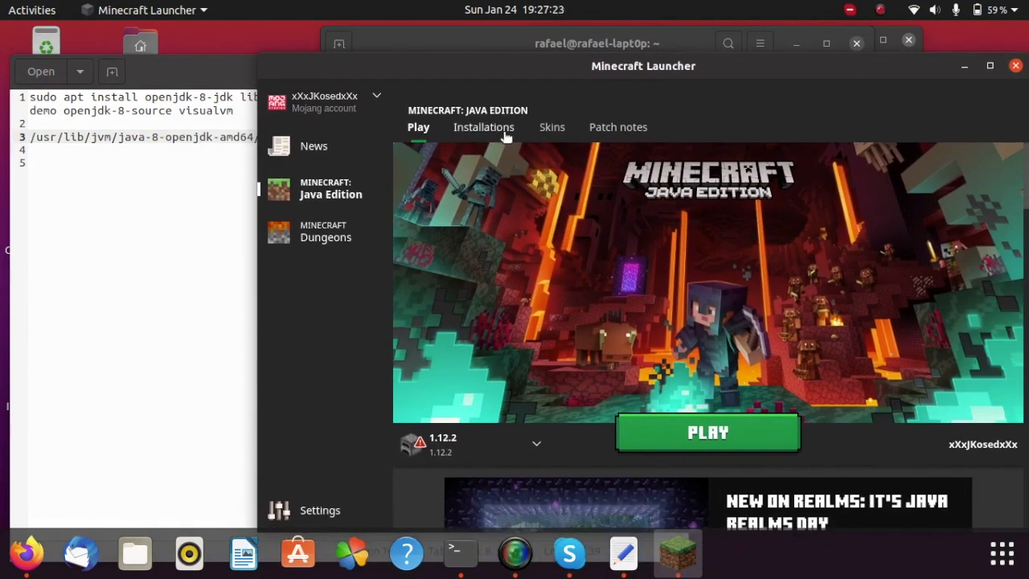
# Open the 1.12.2 installation's edit screen and expose its Java executable field.
pyautogui.click(483, 127)
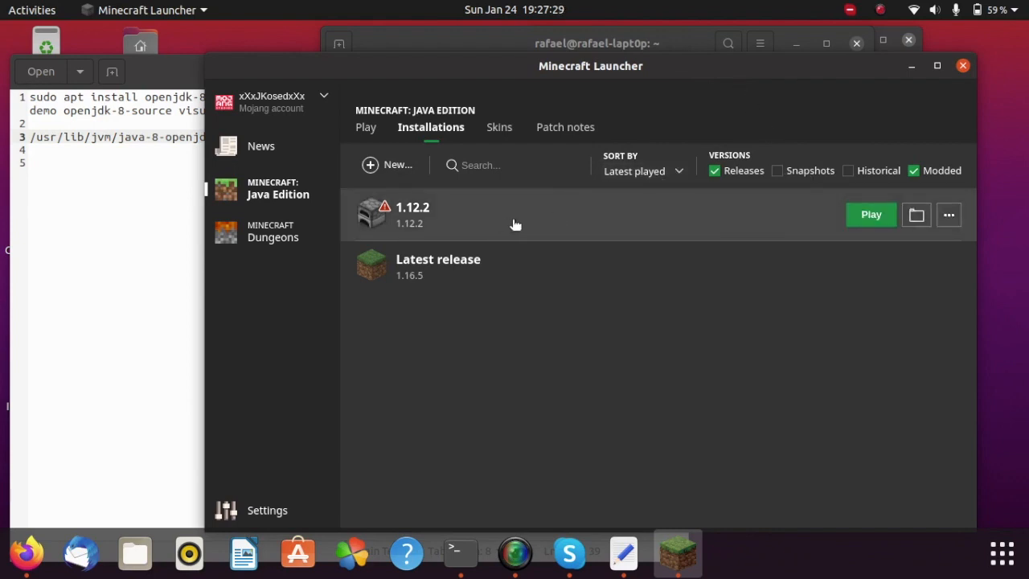
pyautogui.click(948, 214)
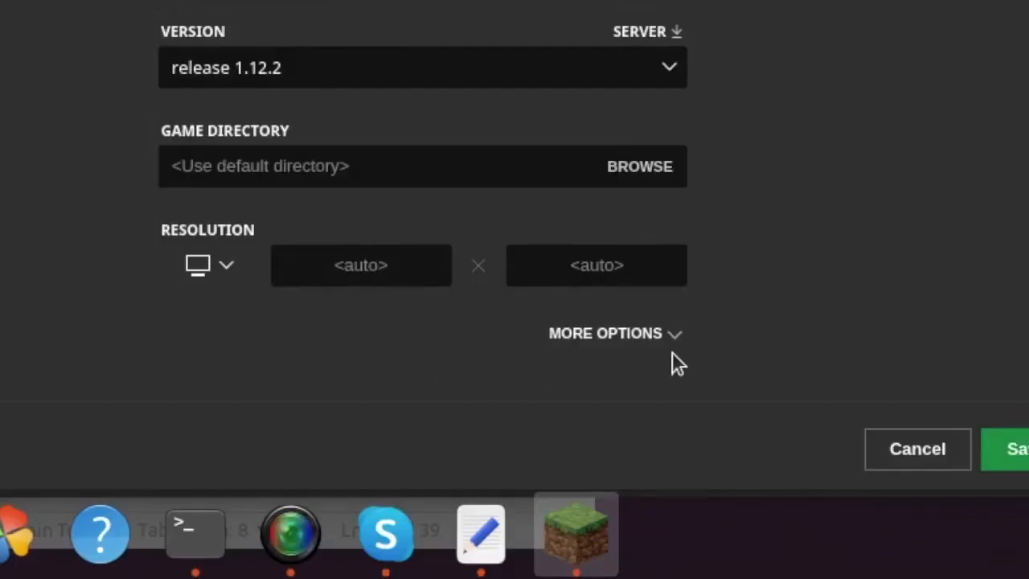
pyautogui.click(605, 333)
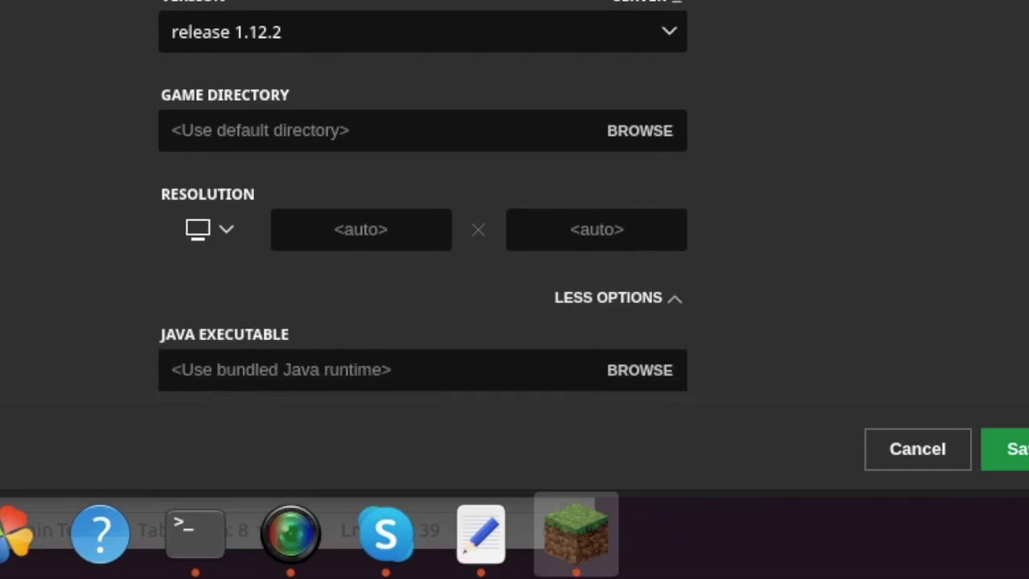
pyautogui.scroll(-3)
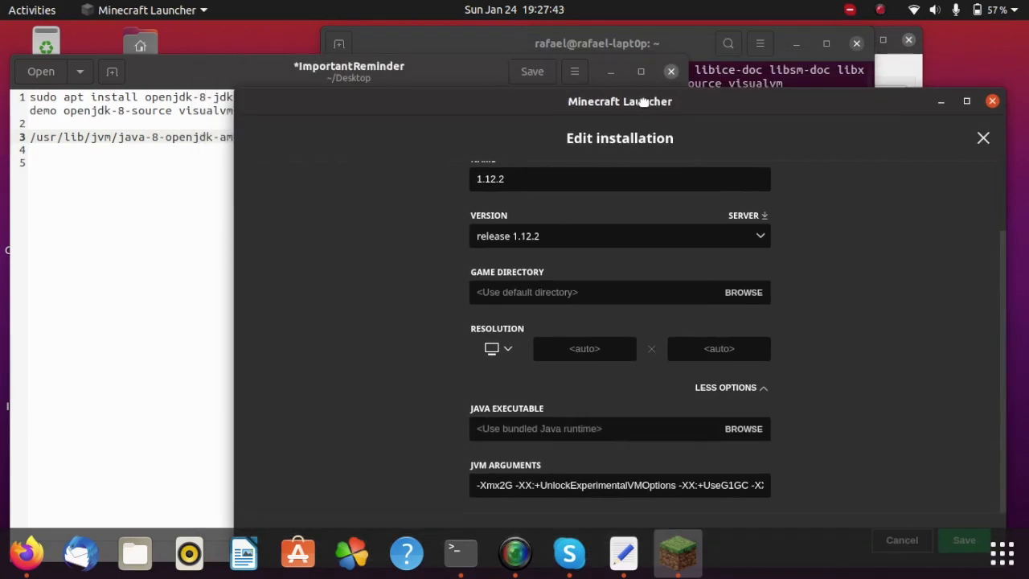
pyautogui.click(459, 552)
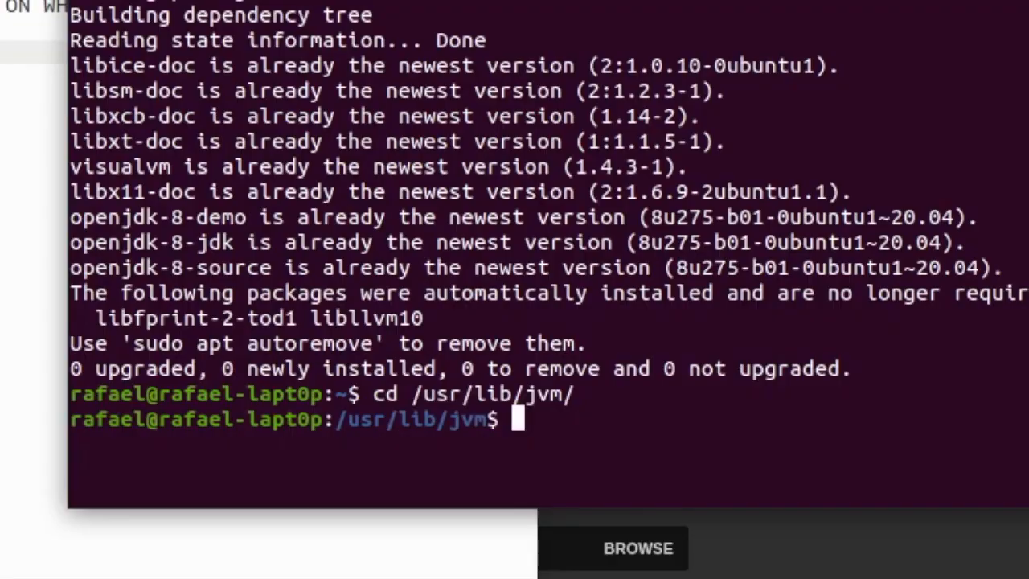
# List /usr/lib/jvm, enter java-8-openjdk-amd64, and change into its bin folder.
pyautogui.write('ls')
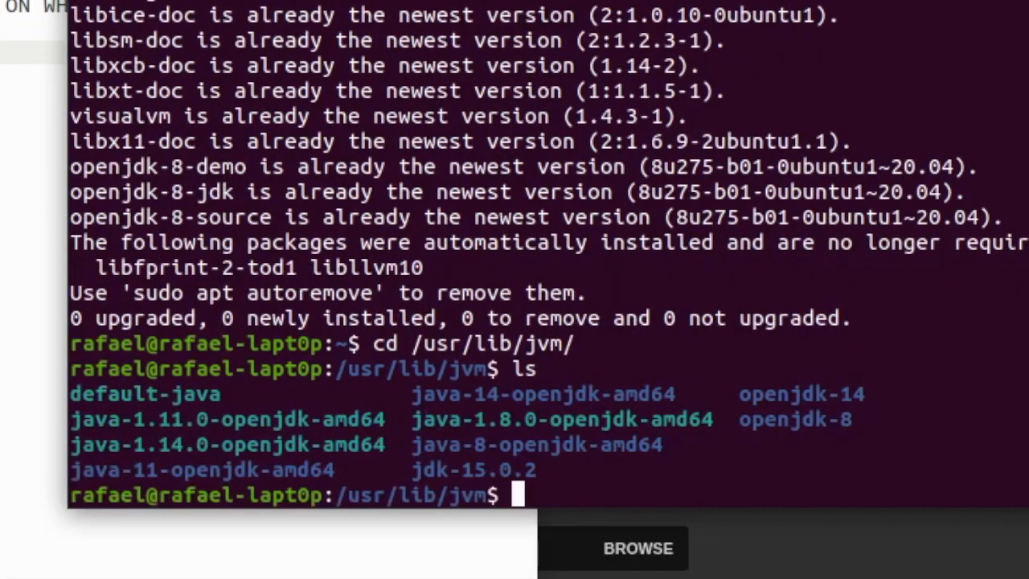
pyautogui.doubleClick(203, 470)
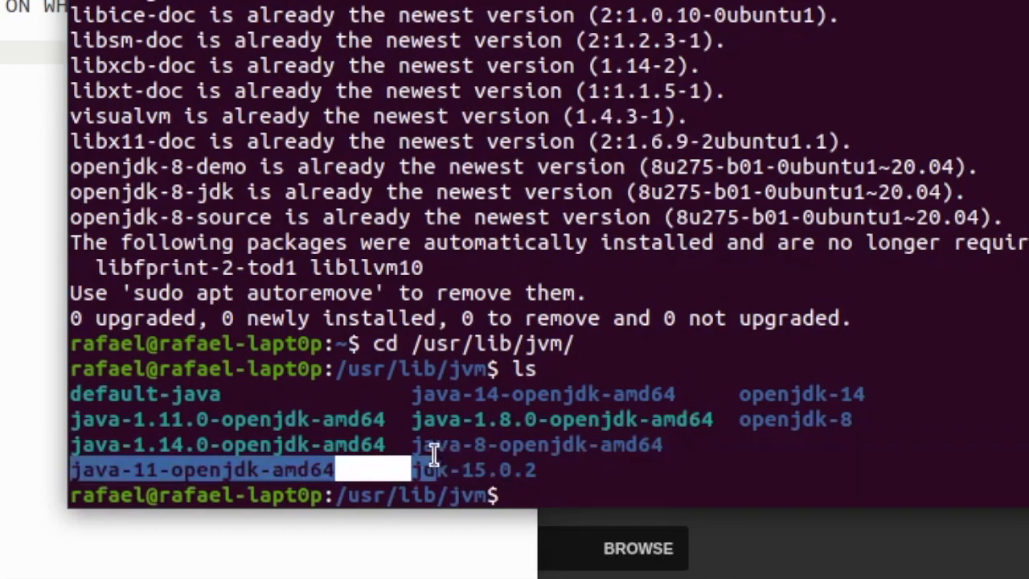
pyautogui.write('cd java-8-openjdk-amd64/')
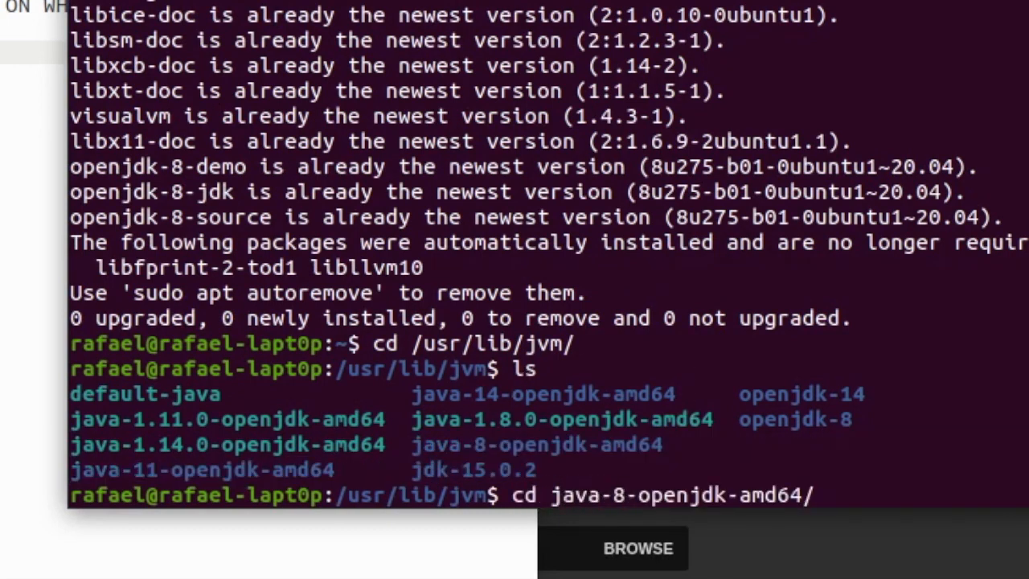
pyautogui.press('Return')
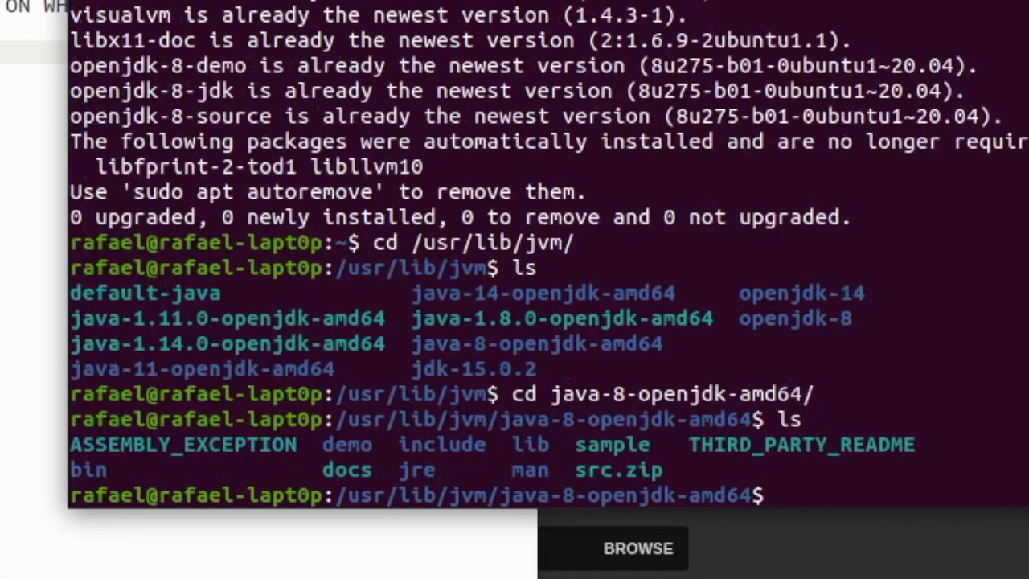
pyautogui.write('cd bin')
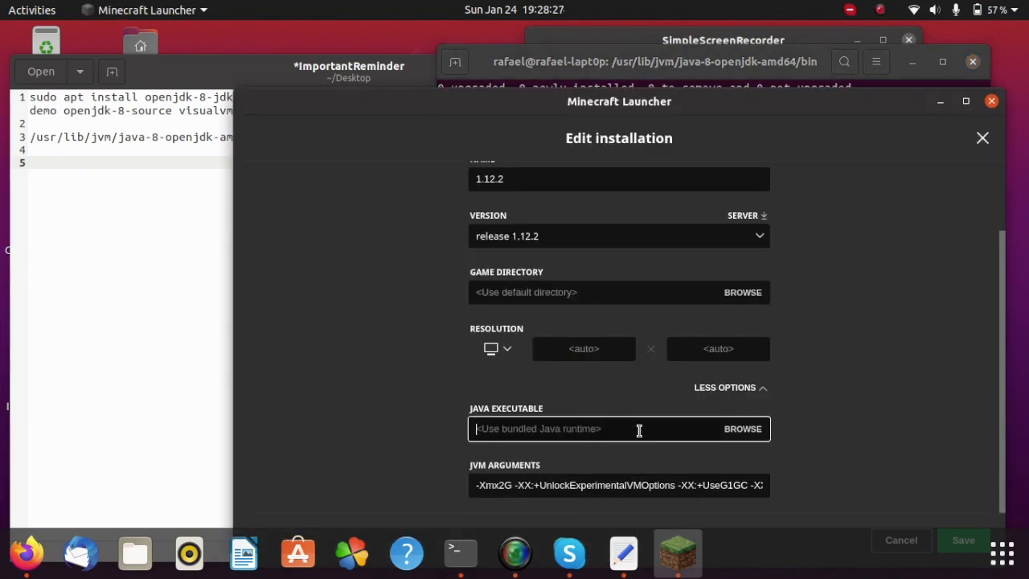
# Set the Java executable to /usr/lib/jvm/java-8-openjdk-amd64/bin/java and save.
pyautogui.write('/usr/lib/jvm/java-8-openjdk-amd64/bin/java')
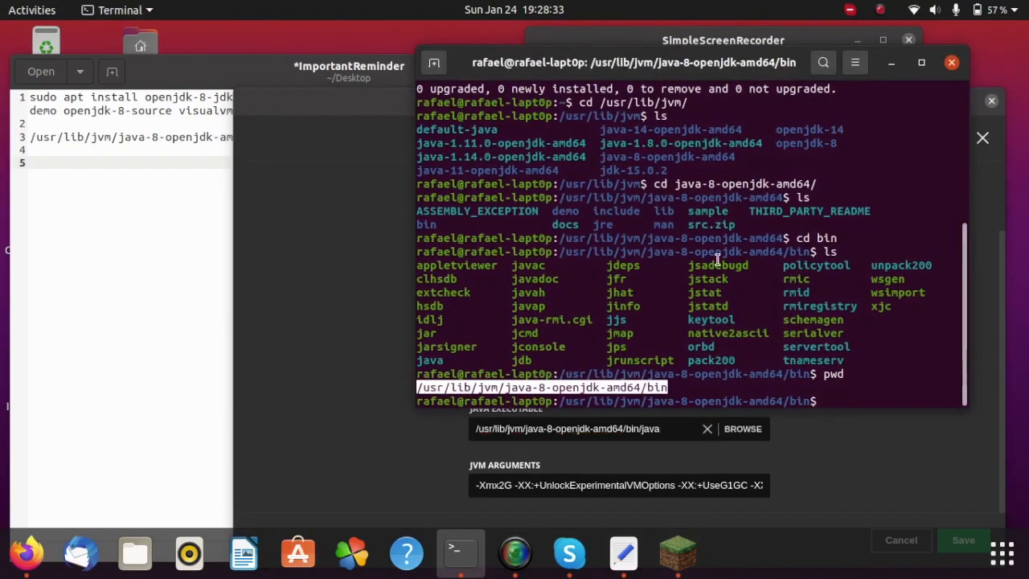
pyautogui.doubleClick(429, 359)
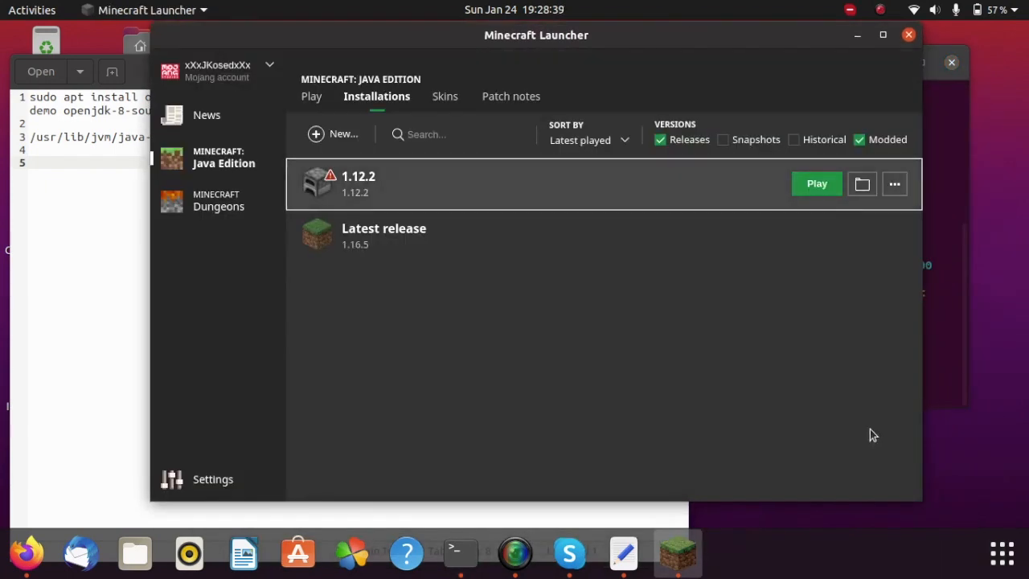
# Relaunch 1.12.2 and maximize the game window at the title screen.
pyautogui.click(815, 183)
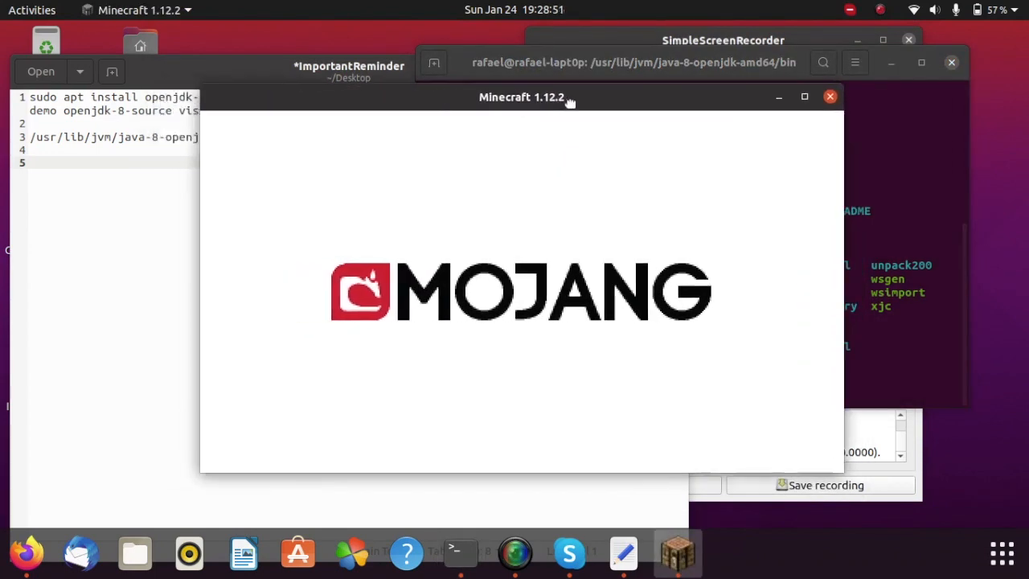
pyautogui.moveTo(521, 97); pyautogui.dragTo(478, 67)
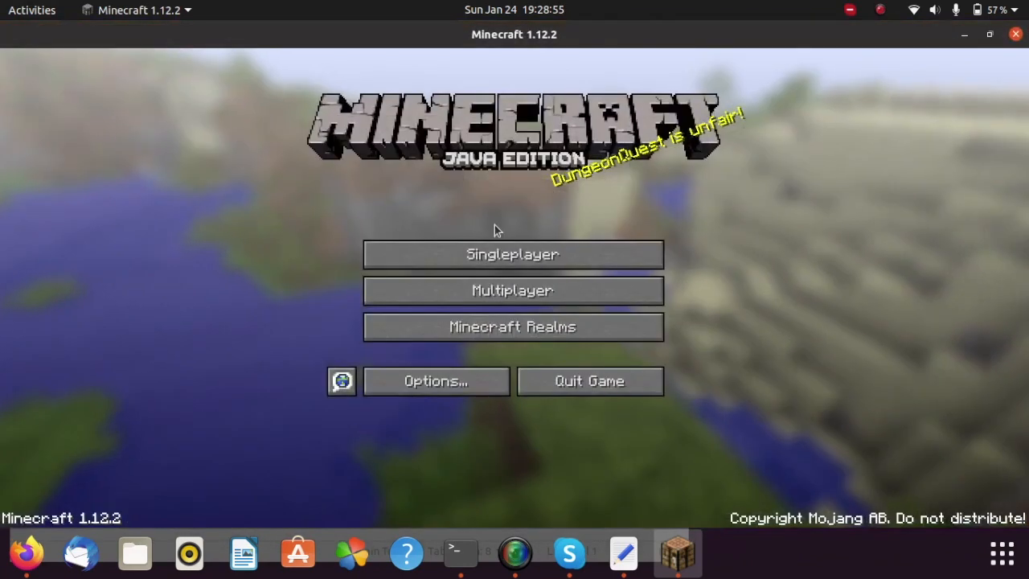
# Create a new singleplayer survival world named T, toggling More World Options.
pyautogui.click(512, 254)
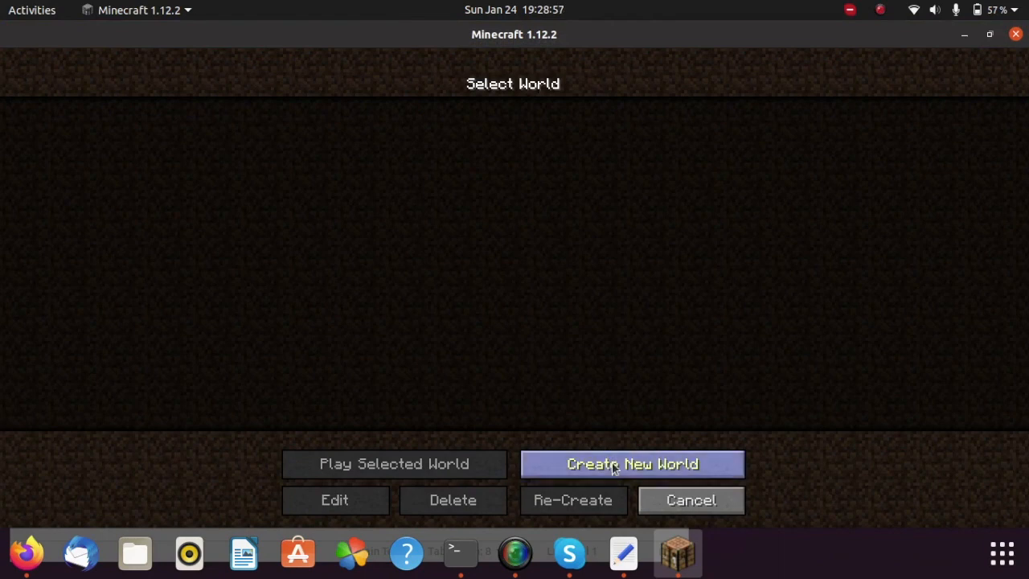
pyautogui.click(632, 464)
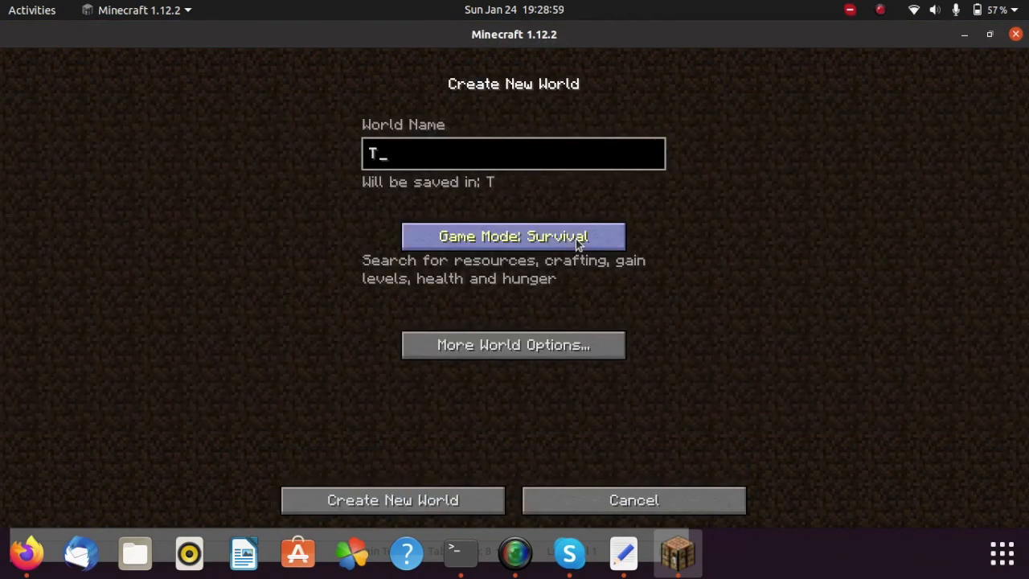
pyautogui.click(512, 344)
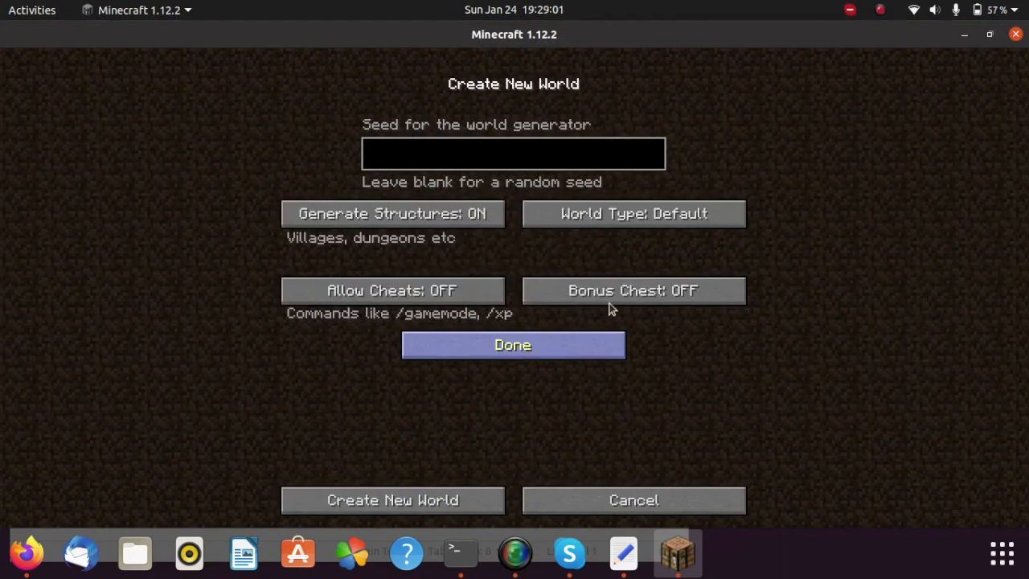
pyautogui.click(512, 344)
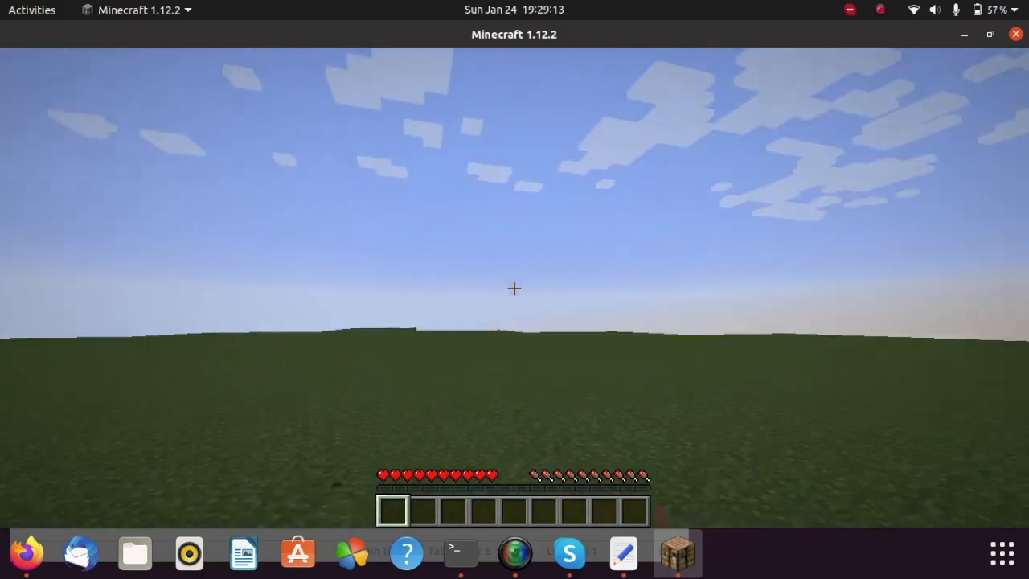
# Pause and resume the game, then break the grass block ahead.
pyautogui.press('Escape')
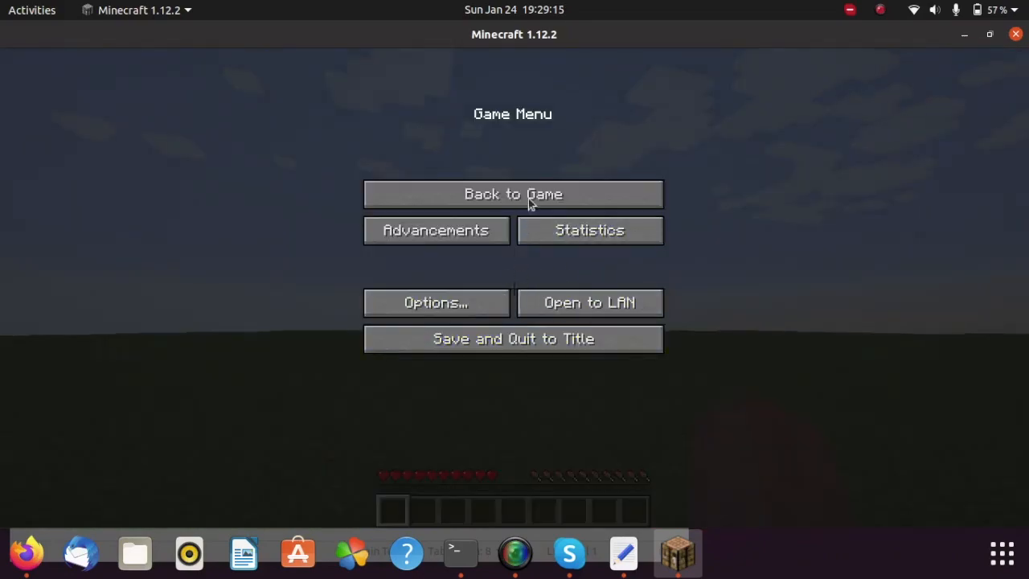
pyautogui.click(513, 194)
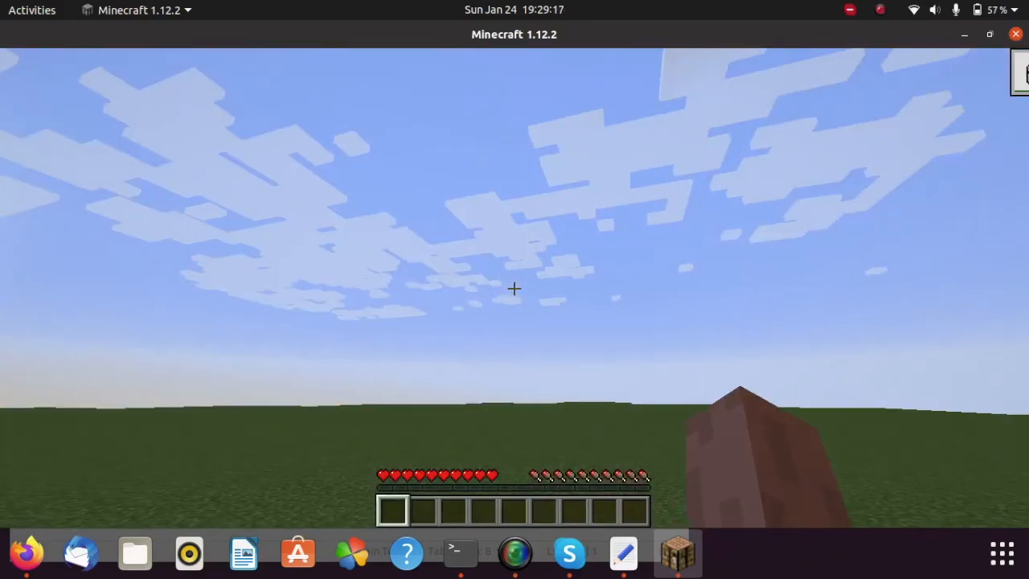
pyautogui.moveTo(514, 289)
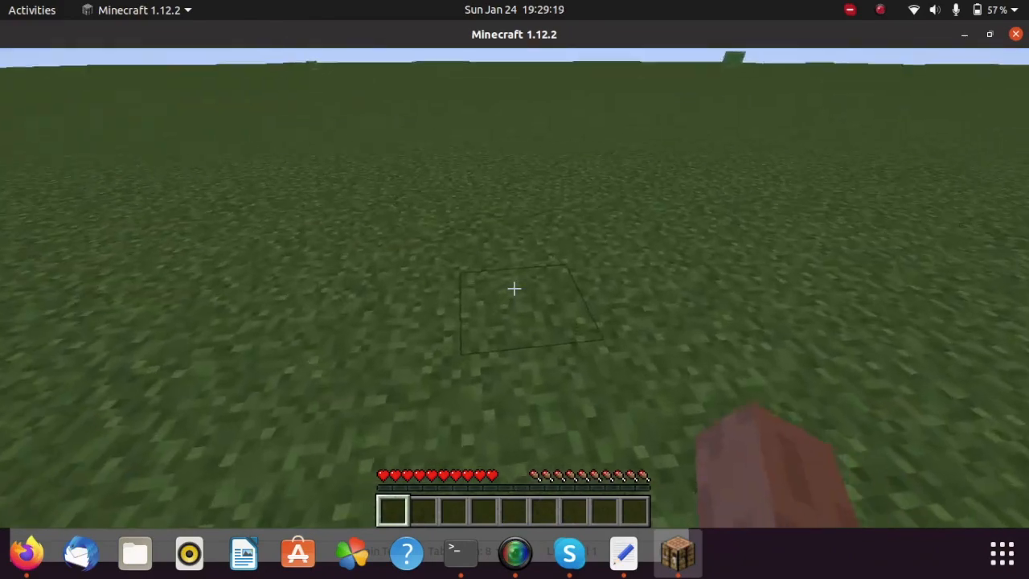
pyautogui.click(514, 288)
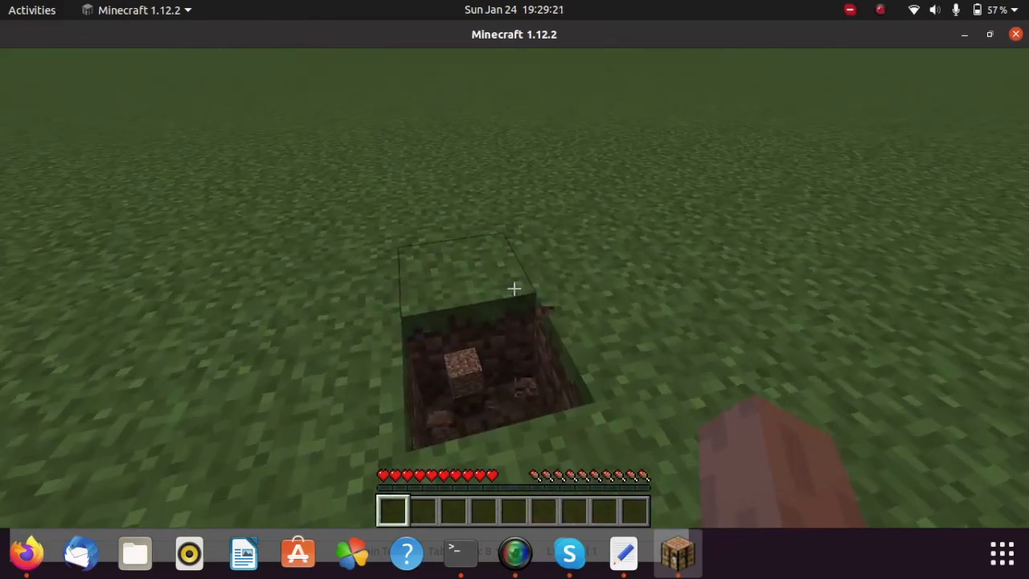